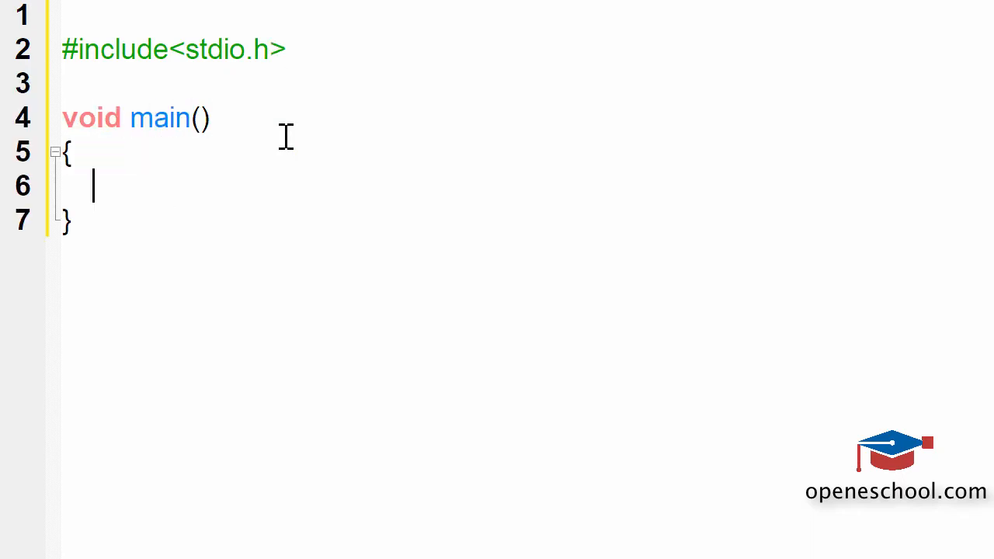
Write int a = 5; with if (a != 5) printf("A"); else printf("B"); in main.
{"action": "type", "text": "int a ="}
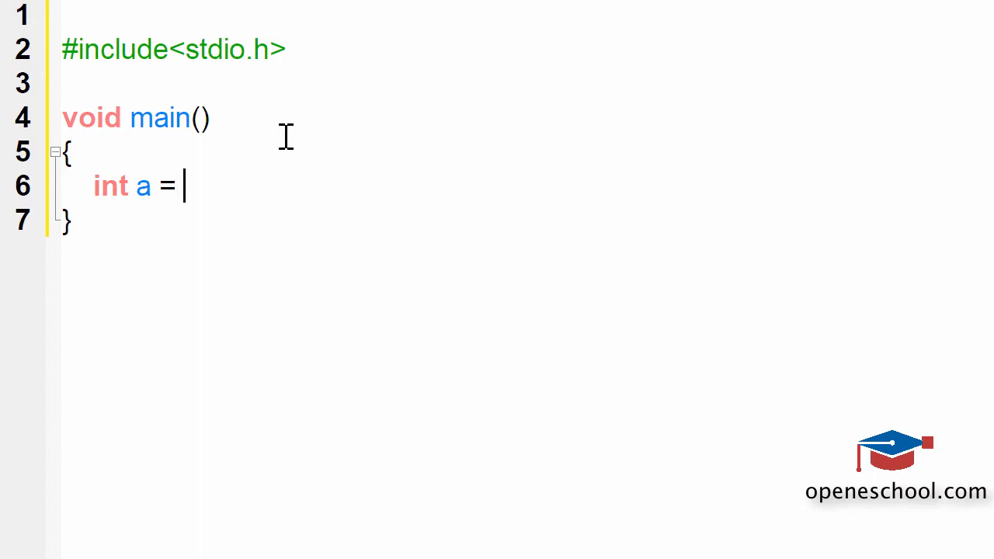
{"action": "type", "text": "5;"}
{"action": "type", "text": "if("}
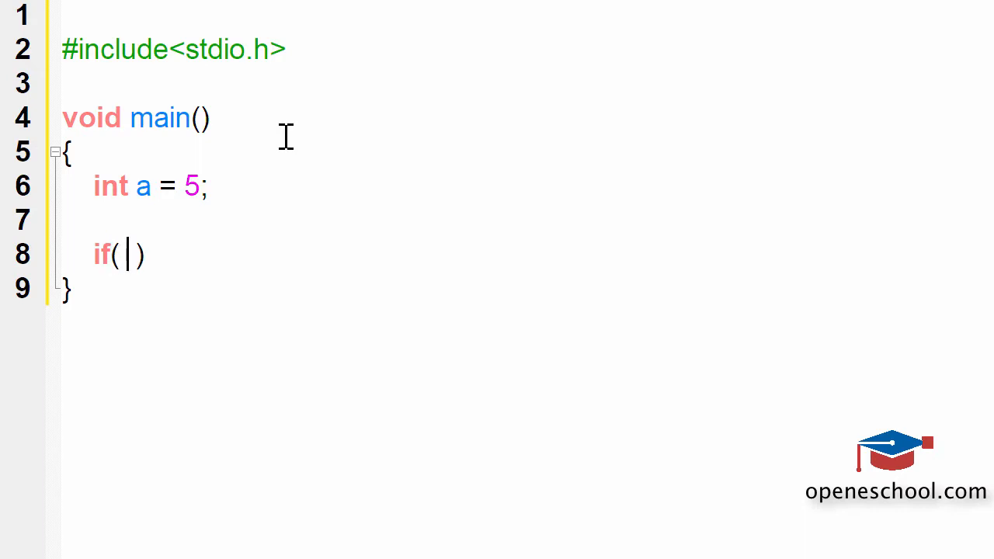
{"action": "type", "text": "a != 5"}
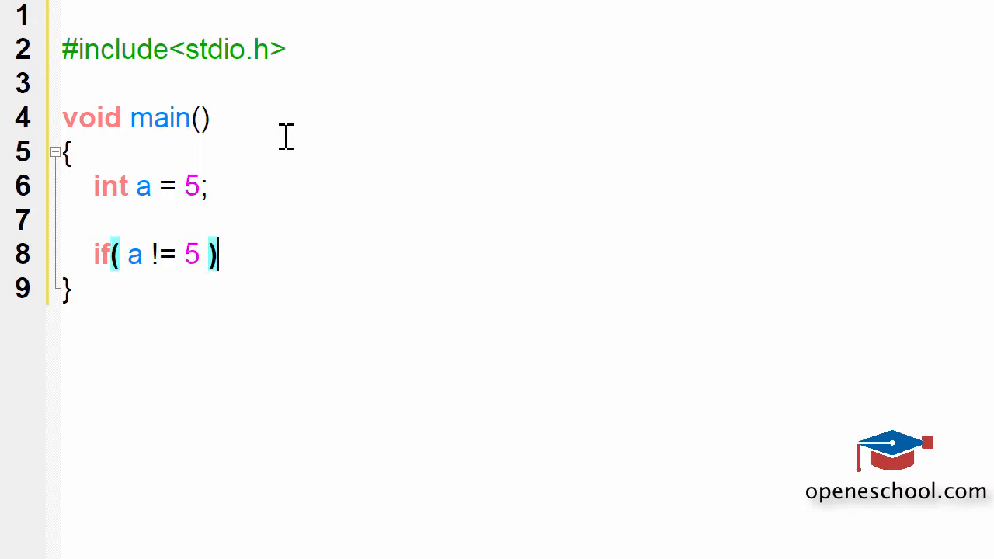
{"action": "type", "text": "{\\n\\tprintf"}
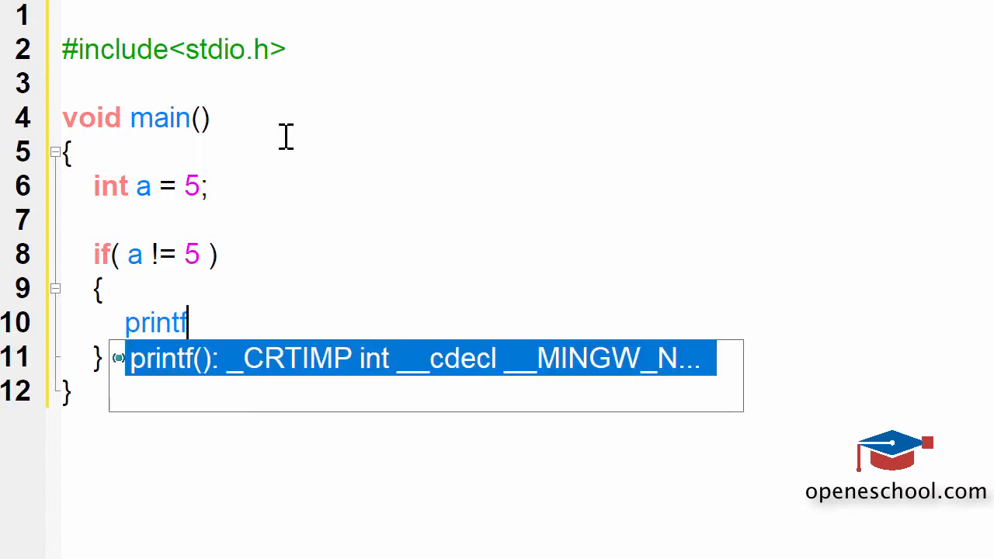
{"action": "type", "text": "(\"A\");"}
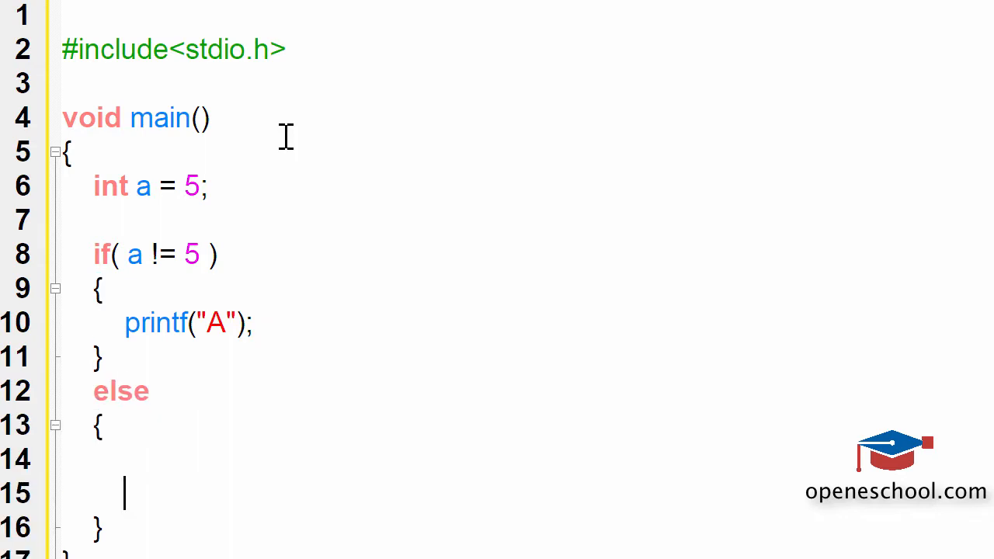
{"action": "type", "text": "printf"}
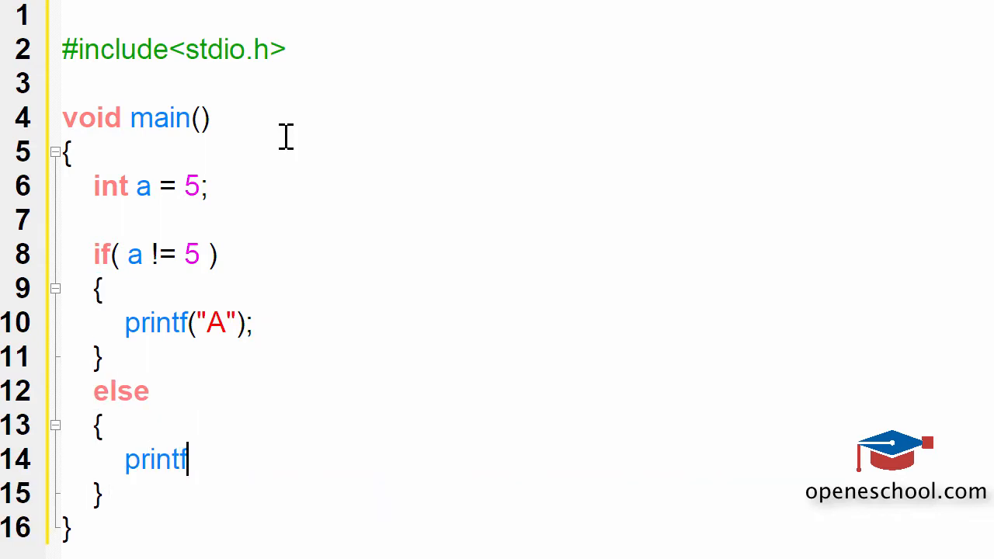
{"action": "type", "text": "(\"B\");"}
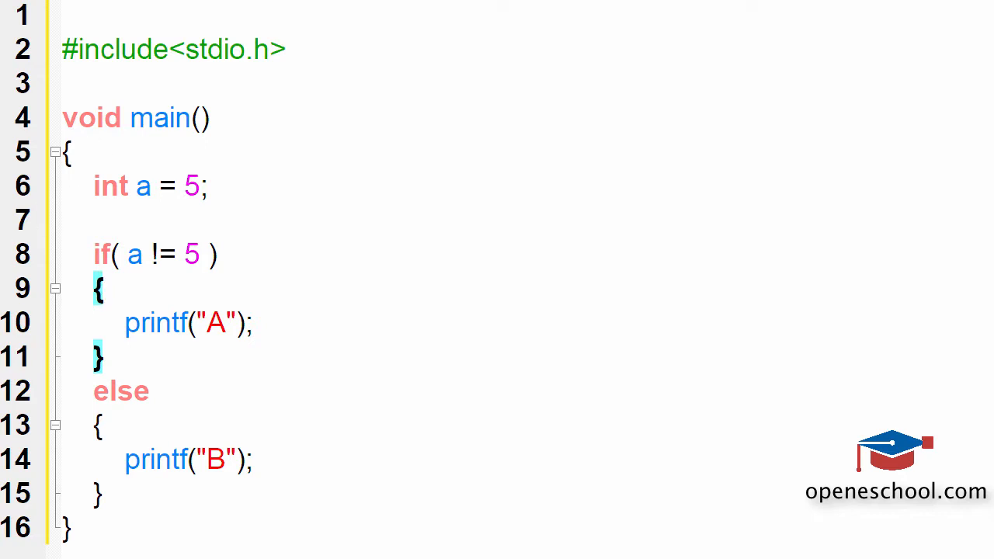
{"action": "mouse_move", "coordinate": [163, 228]}
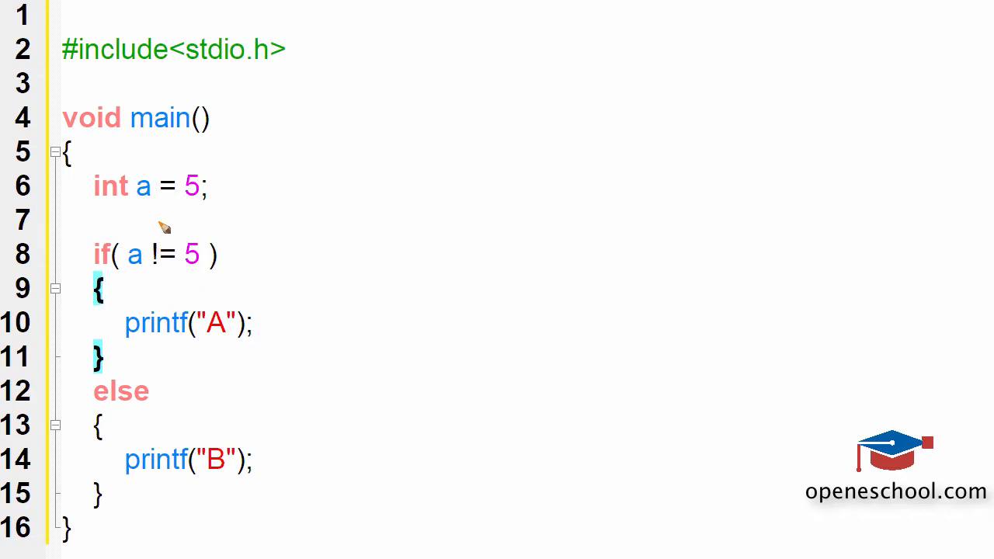
{"action": "left_click_drag", "start_coordinate": [117, 241], "coordinate": [217, 272]}
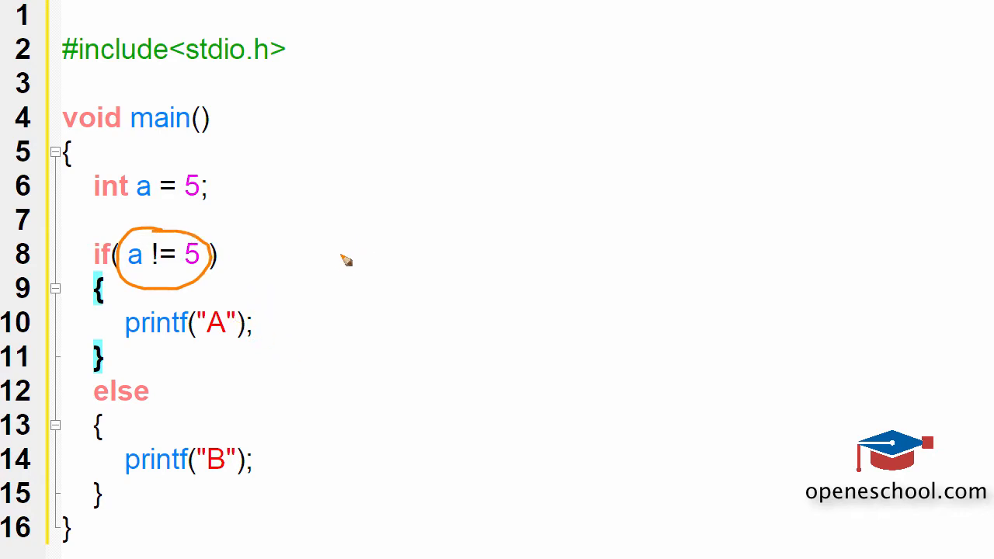
{"action": "mouse_move", "coordinate": [177, 439]}
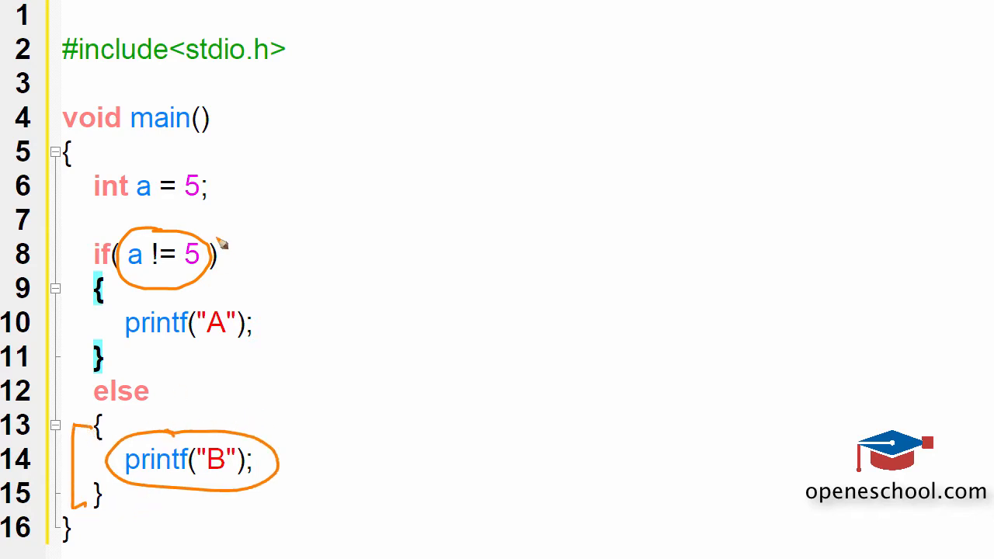
{"action": "mouse_move", "coordinate": [217, 302]}
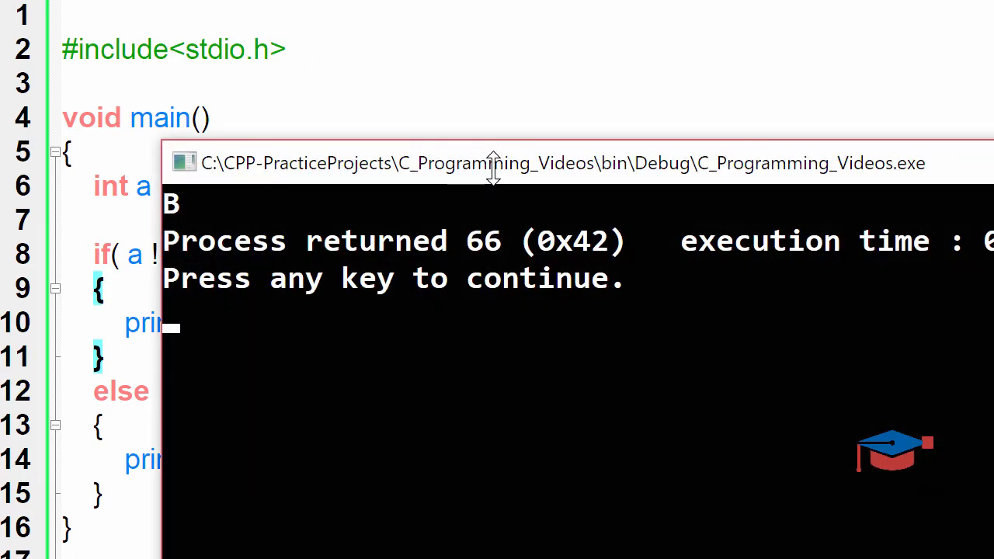
Run the program and view the console output "B".
{"action": "left_click_drag", "start_coordinate": [493, 163], "coordinate": [711, 128]}
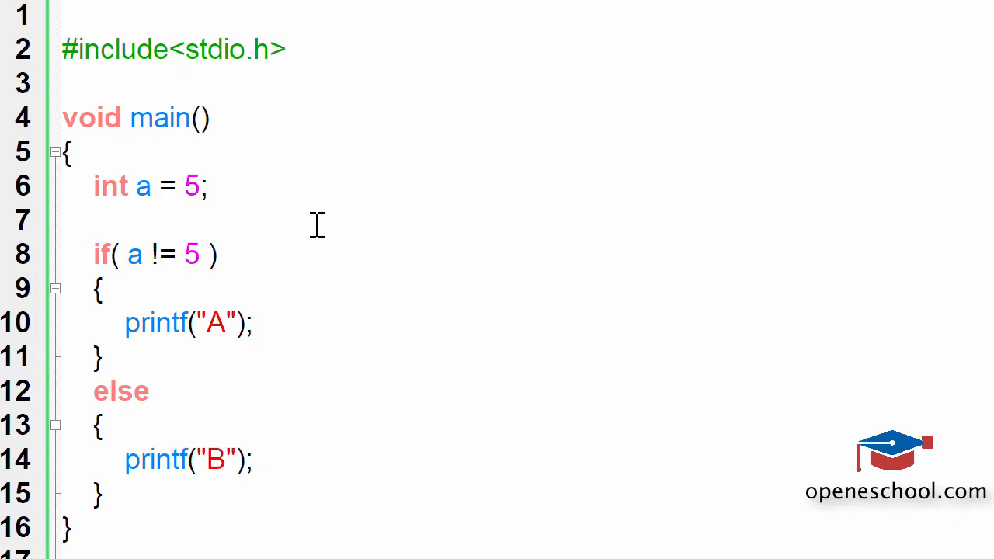
Change int a = 5; to int a = 4;, leaving the a != 5 condition unchanged.
{"action": "type", "text": "4"}
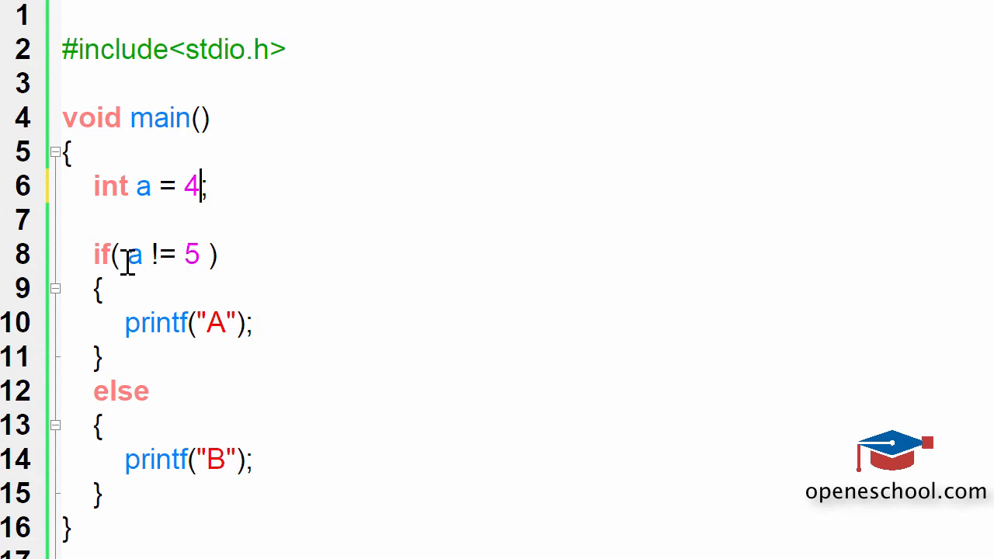
{"action": "left_click_drag", "start_coordinate": [123, 253], "coordinate": [203, 253]}
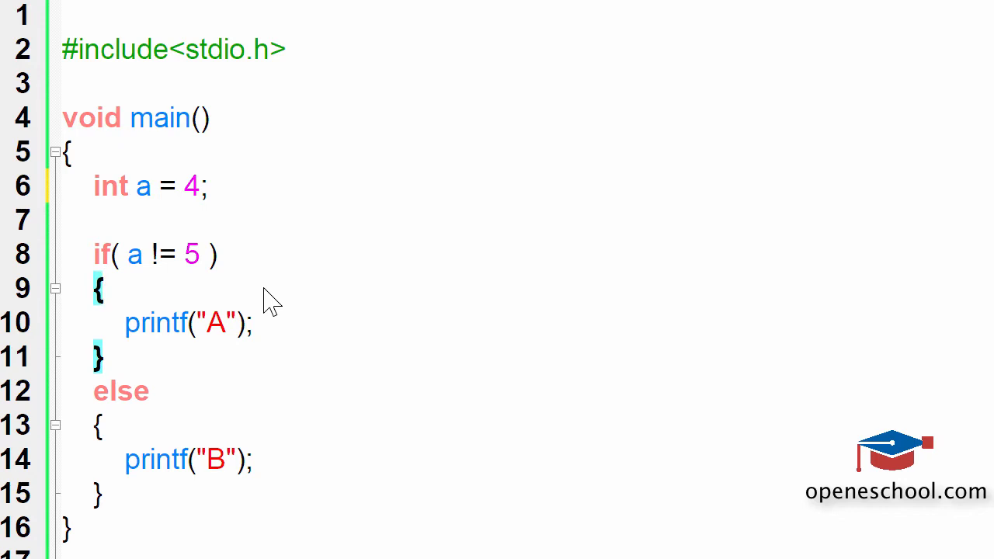
{"action": "left_click_drag", "start_coordinate": [120, 254], "coordinate": [209, 254]}
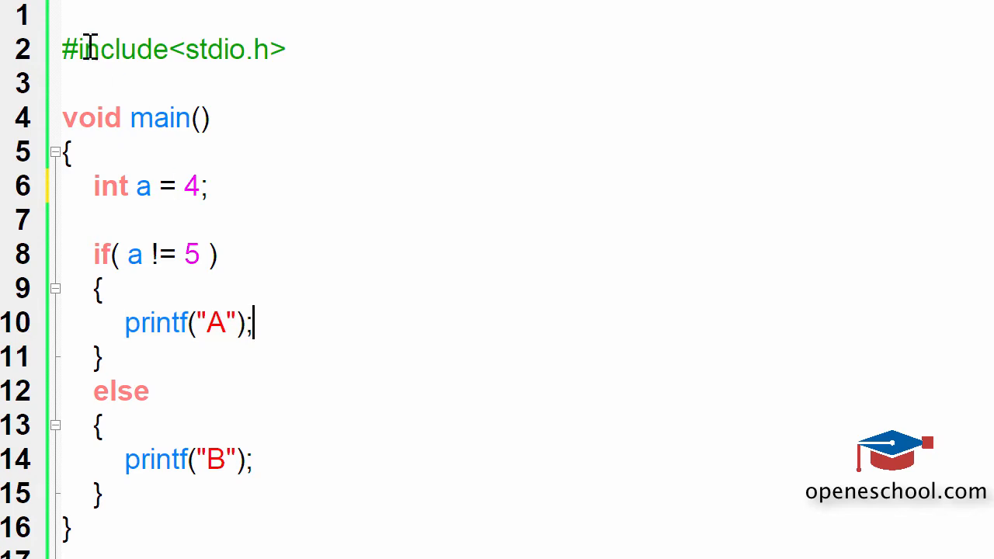
{"action": "mouse_move", "coordinate": [433, 126]}
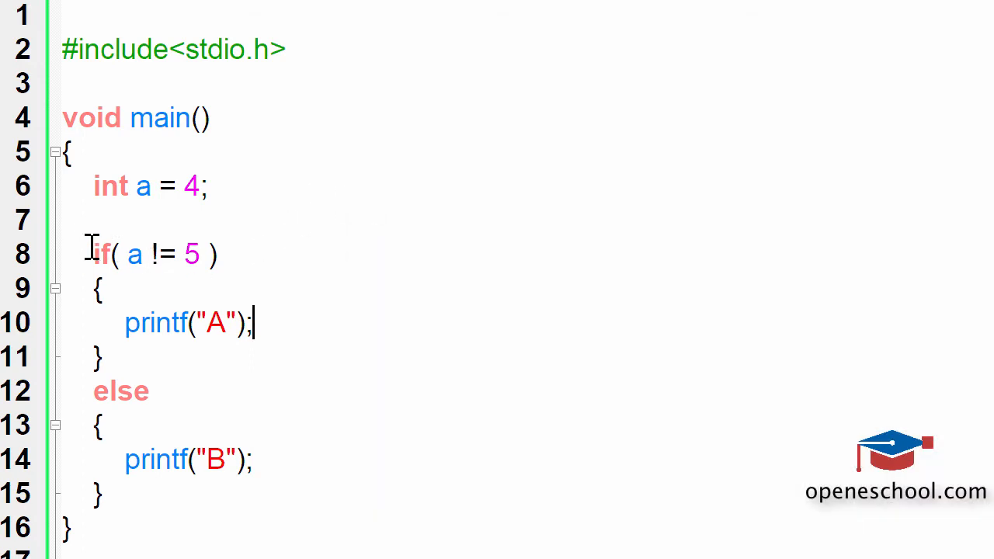
{"action": "left_click_drag", "start_coordinate": [93, 254], "coordinate": [226, 254]}
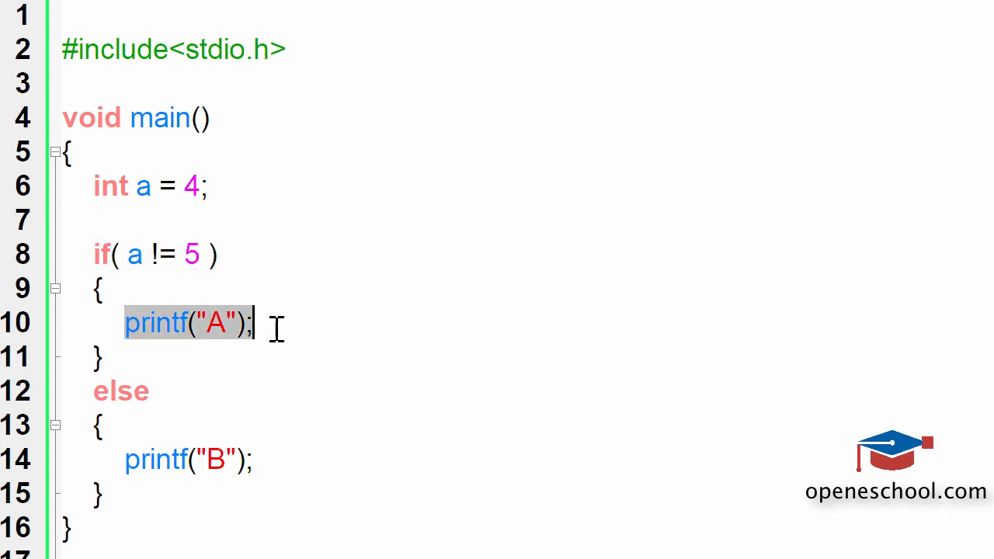
{"action": "left_click", "coordinate": [278, 328]}
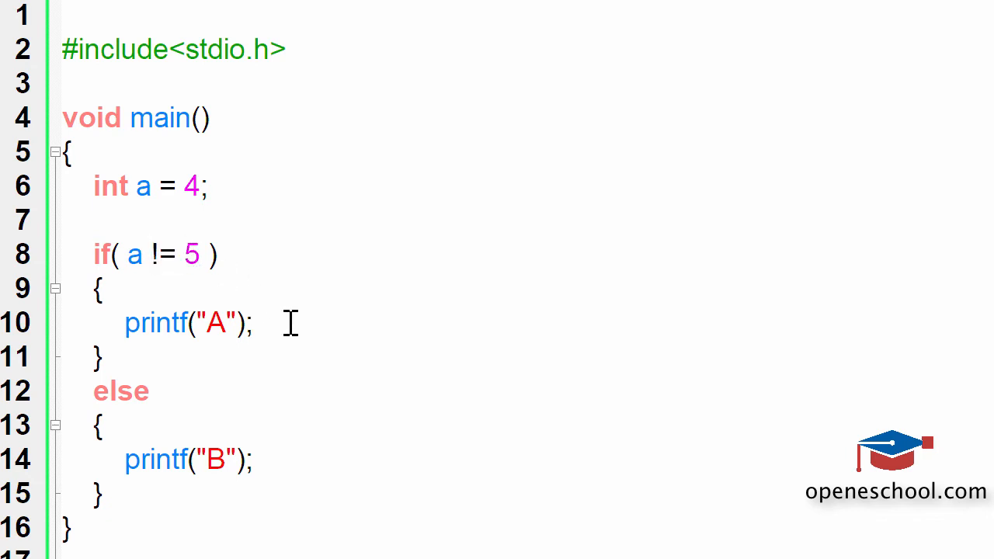
{"action": "left_click", "coordinate": [253, 323]}
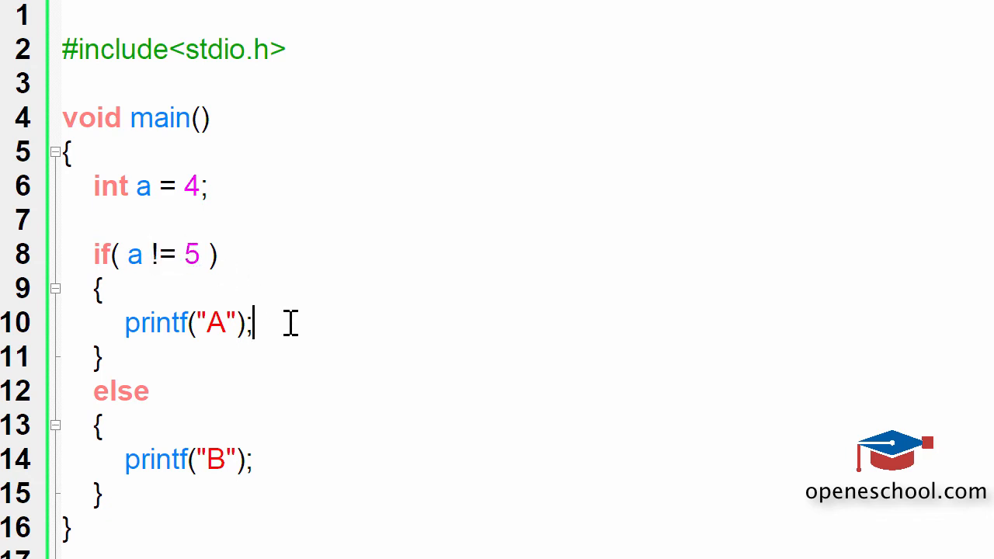